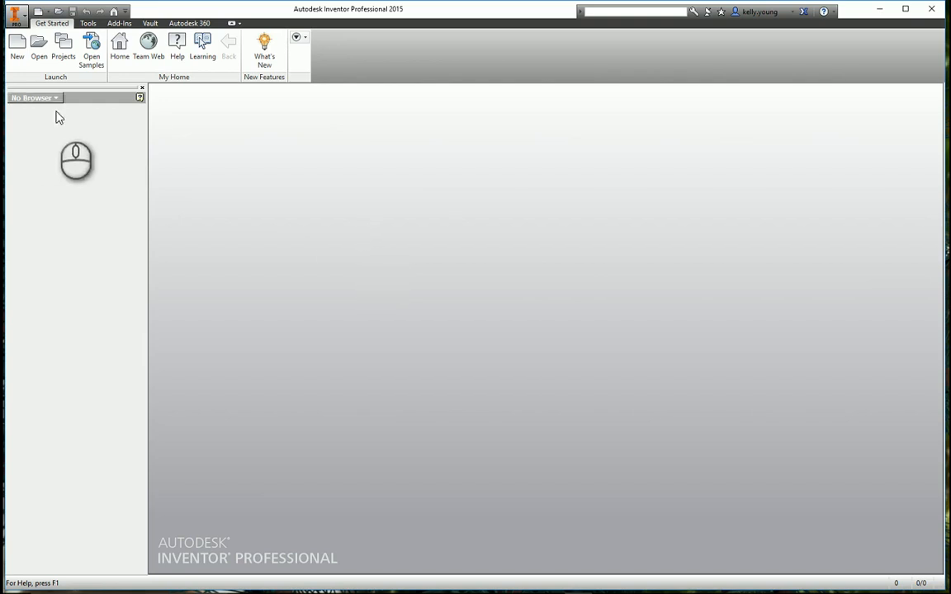
Open Spærsamling.iam, skip the missing Hjørneplade file, update it, and select the unresolved plates
{"action": "left_click", "coordinate": [12, 15]}
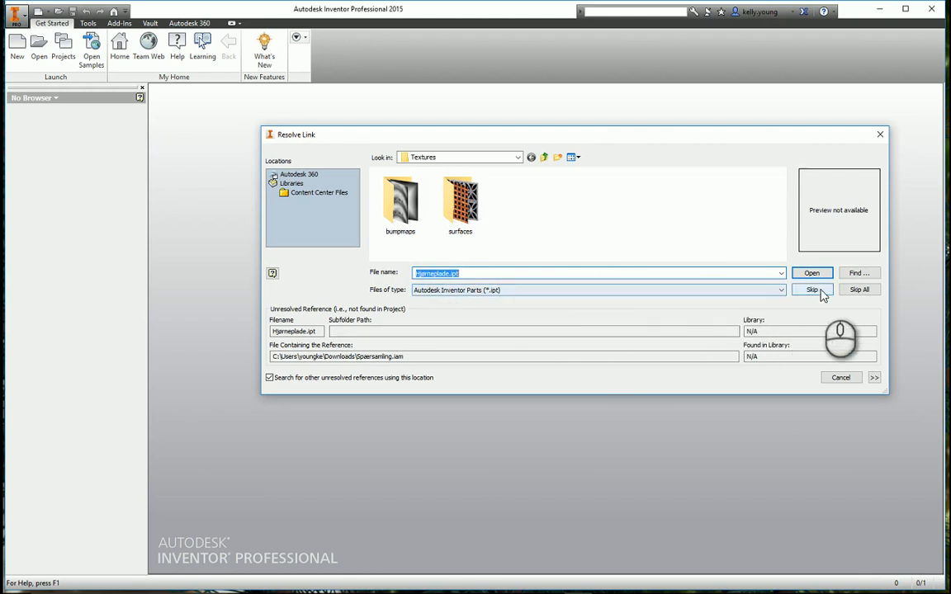
{"action": "left_click", "coordinate": [811, 289]}
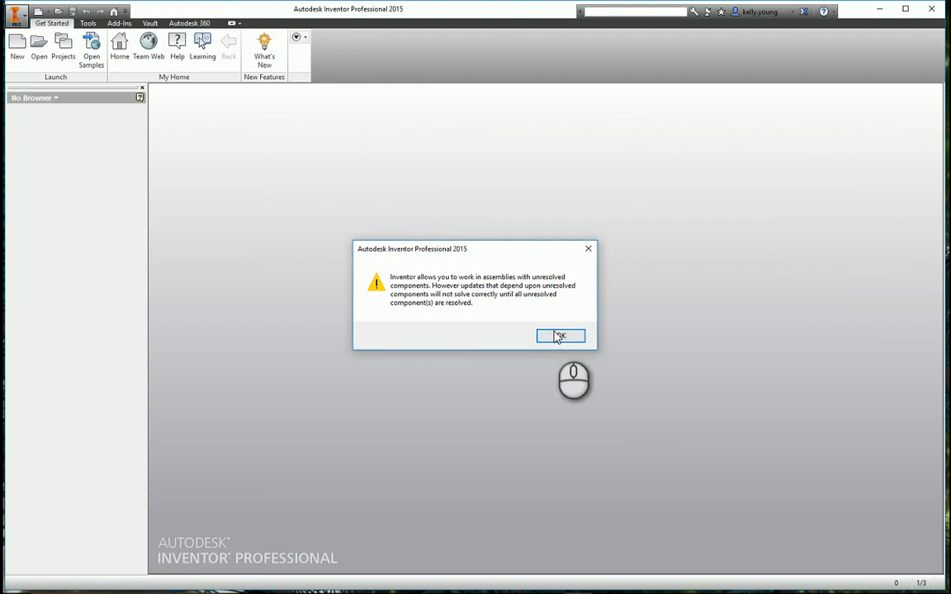
{"action": "left_click", "coordinate": [560, 336]}
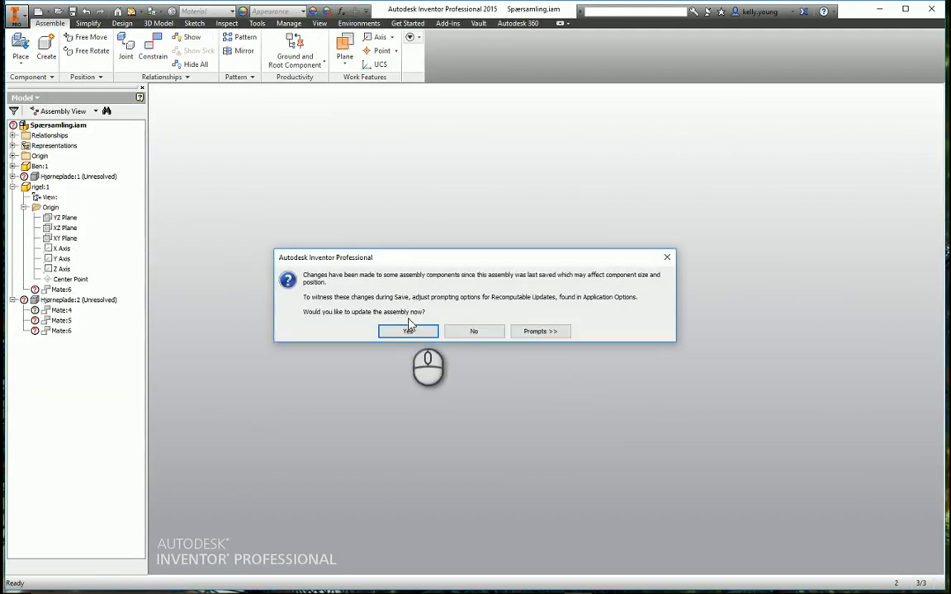
{"action": "left_click", "coordinate": [408, 331]}
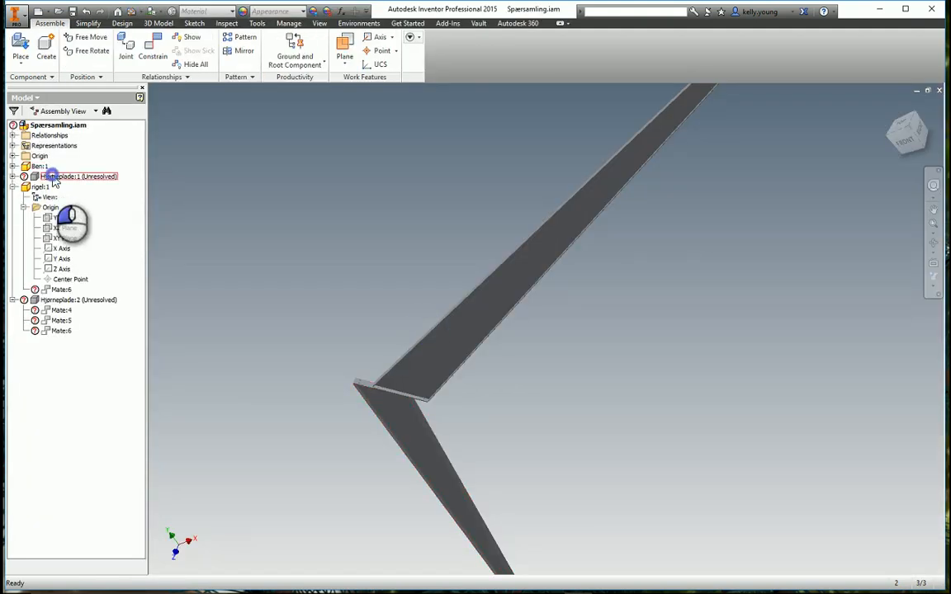
{"action": "left_click", "coordinate": [74, 300]}
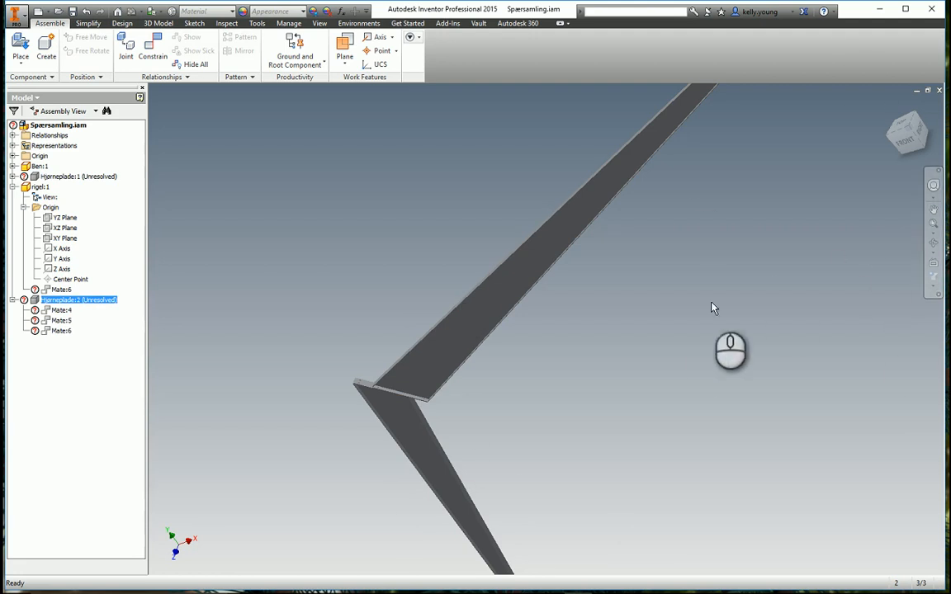
{"action": "mouse_move", "coordinate": [597, 391]}
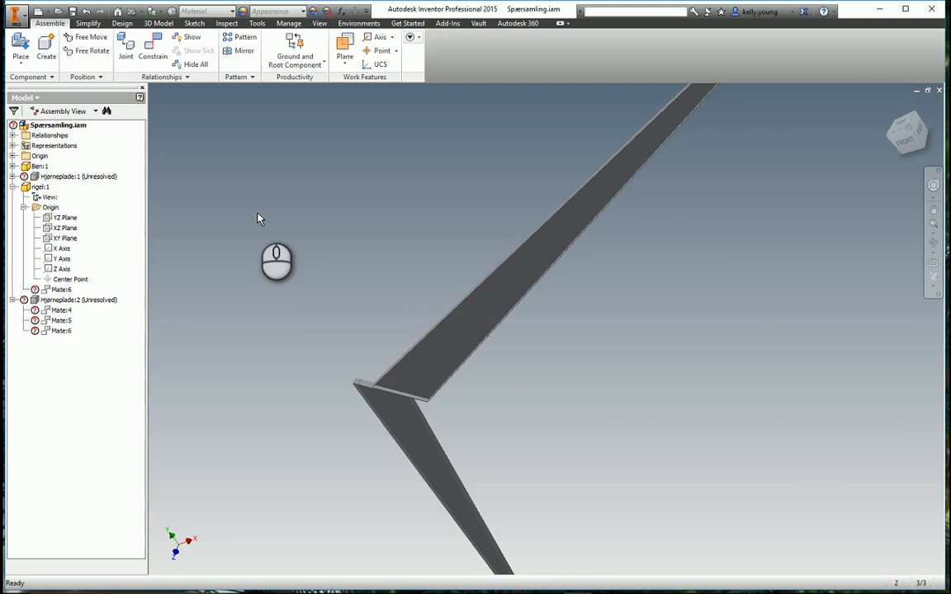
{"action": "left_click", "coordinate": [14, 15]}
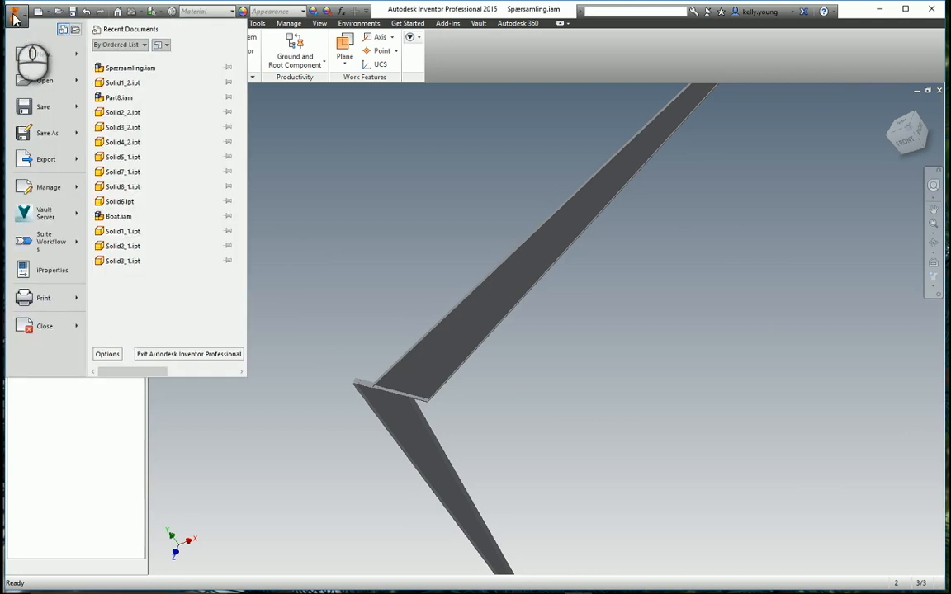
{"action": "left_click", "coordinate": [48, 133]}
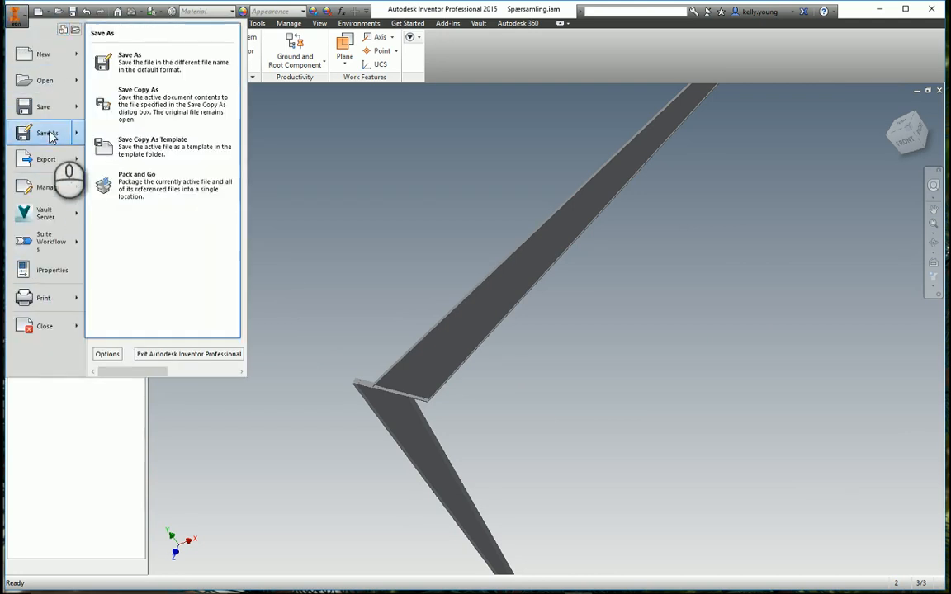
{"action": "mouse_move", "coordinate": [157, 186]}
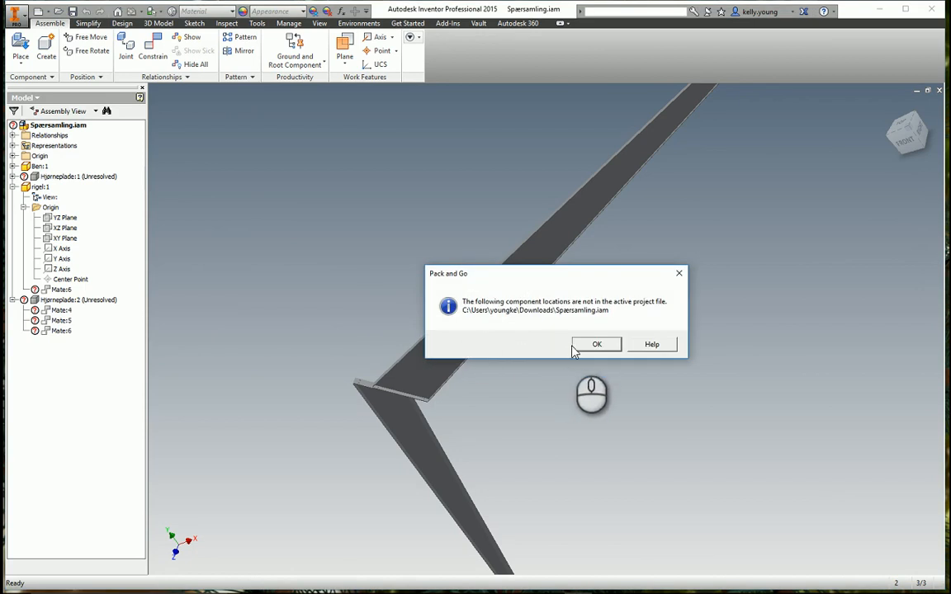
{"action": "left_click", "coordinate": [596, 344]}
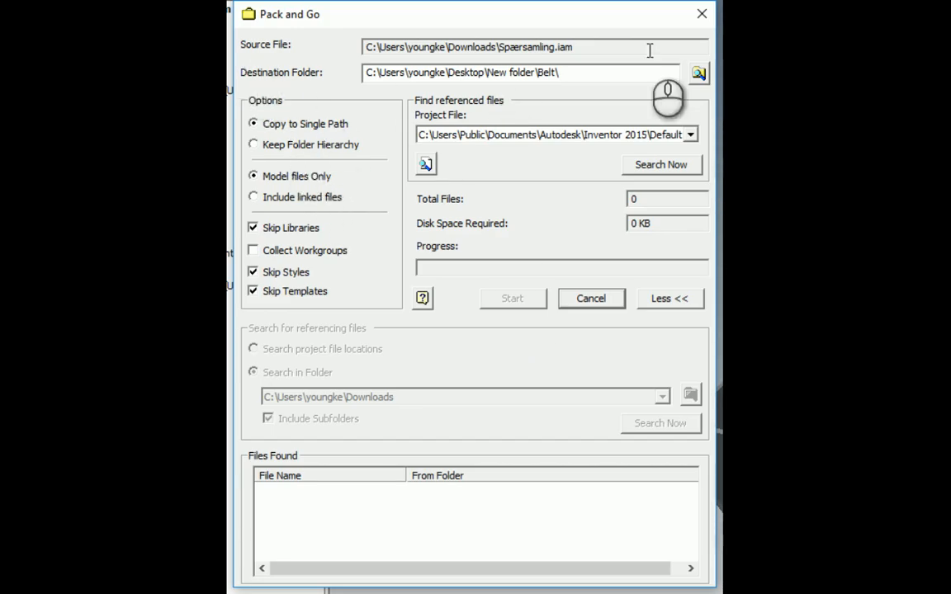
{"action": "mouse_move", "coordinate": [268, 287]}
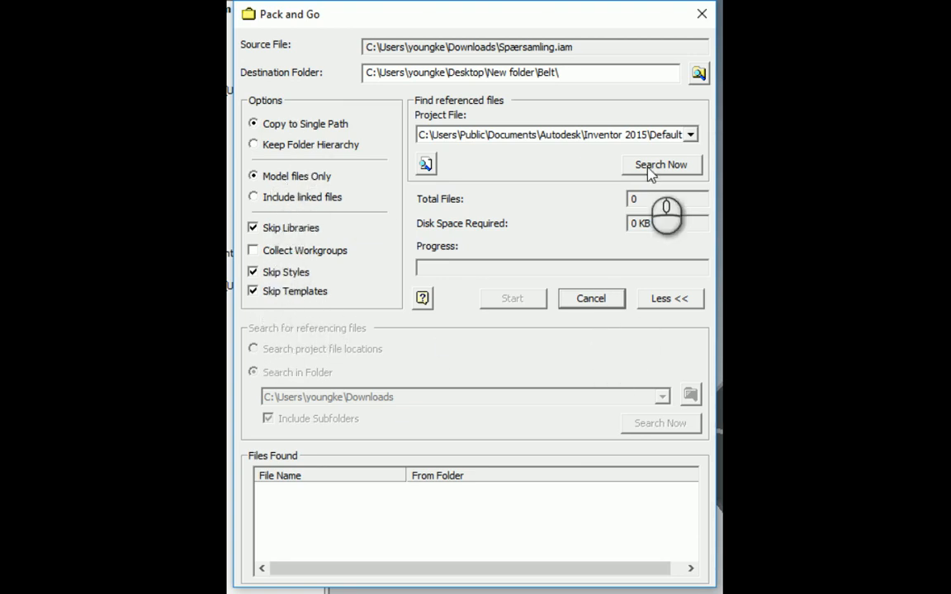
{"action": "left_click", "coordinate": [660, 164]}
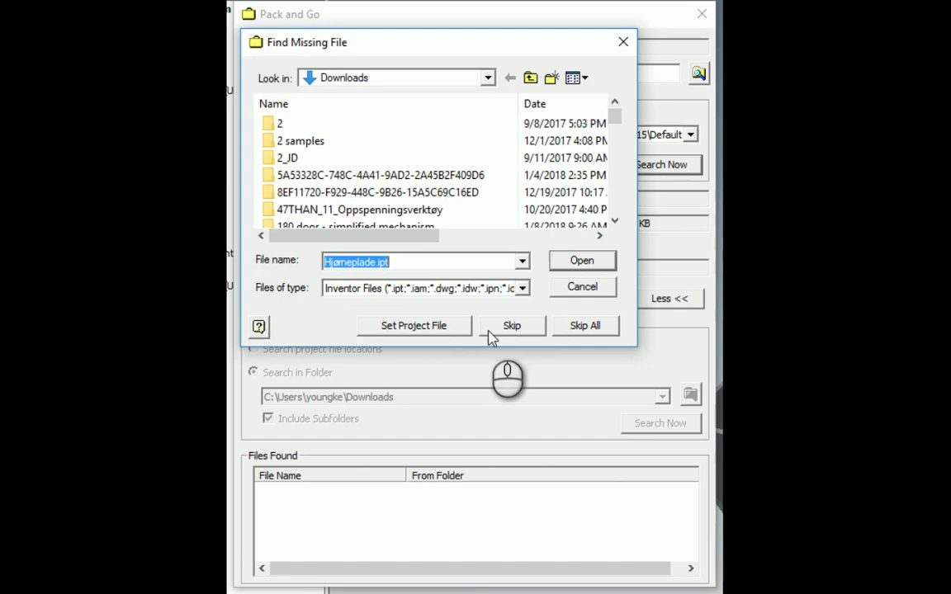
{"action": "mouse_move", "coordinate": [522, 336]}
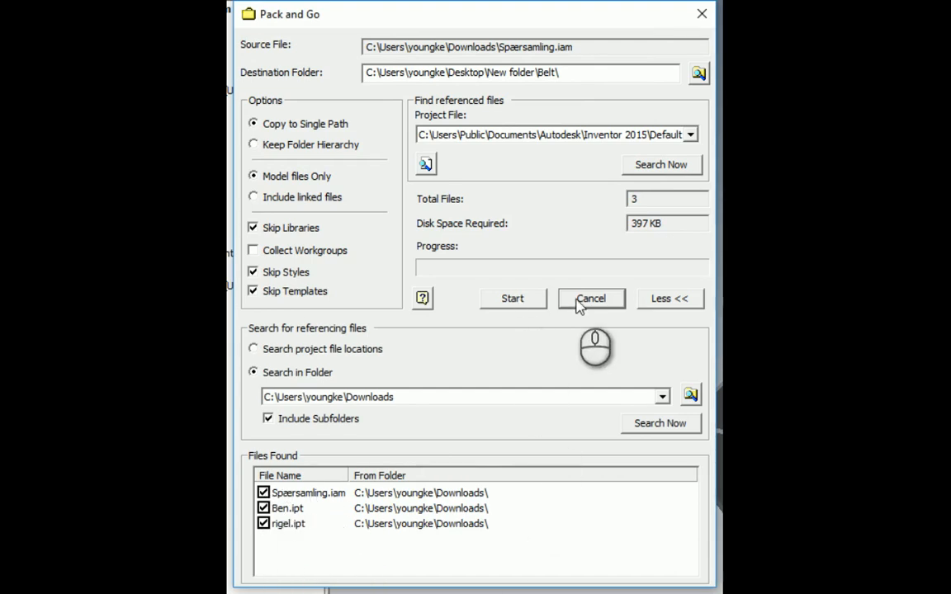
{"action": "left_click", "coordinate": [590, 298]}
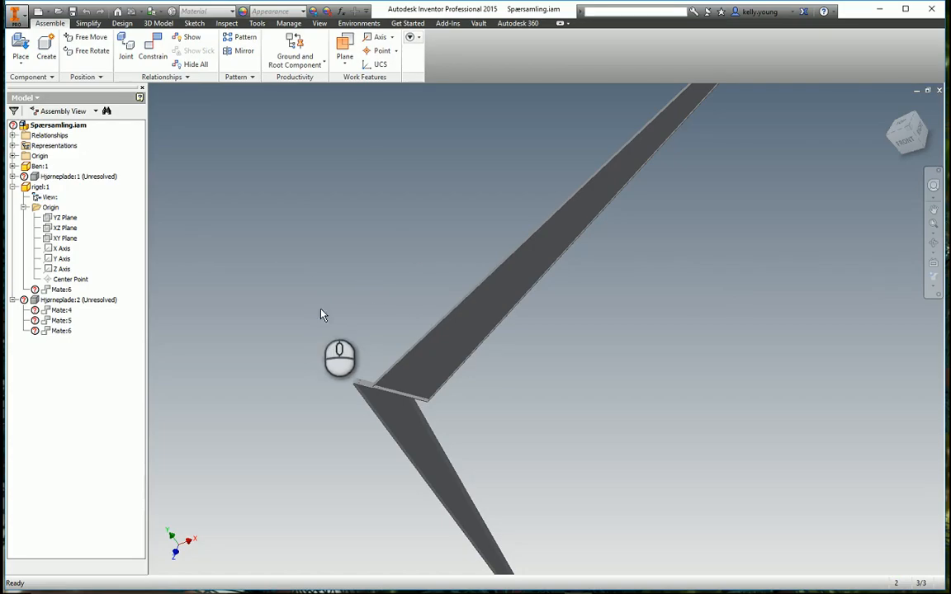
{"action": "mouse_move", "coordinate": [812, 326]}
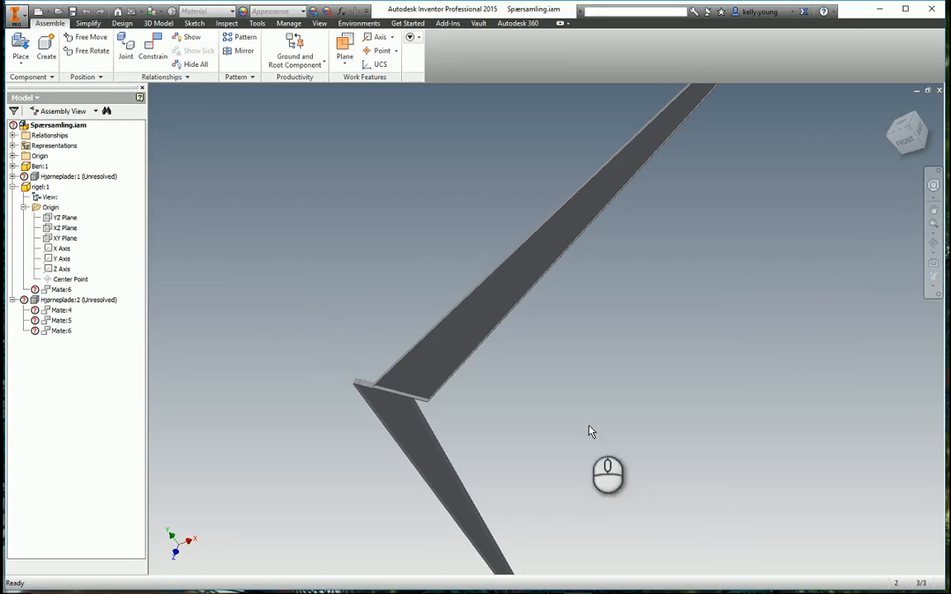
Delete the unresolved Hjørneplade occurrences together with their mates
{"action": "right_click", "coordinate": [50, 300]}
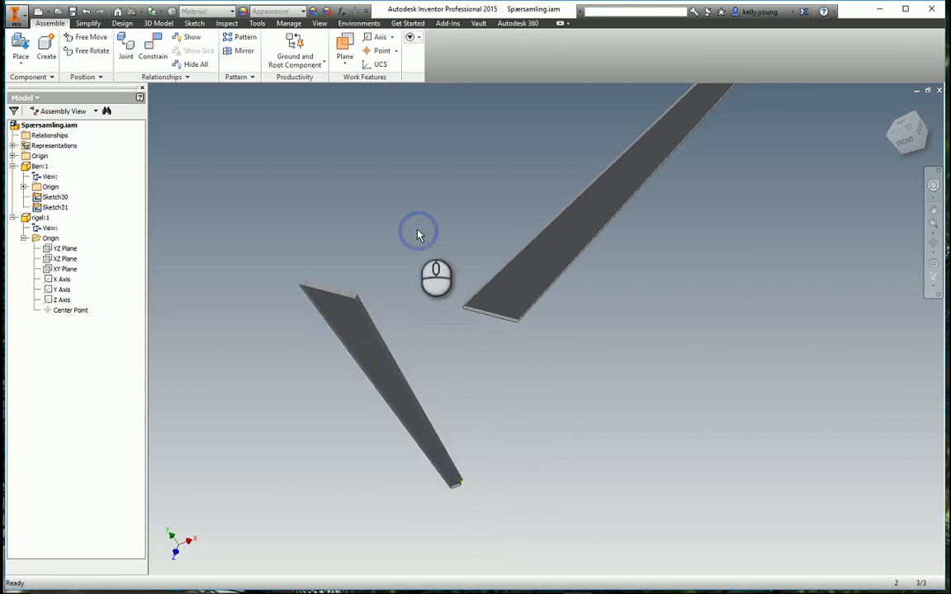
{"action": "mouse_move", "coordinate": [317, 92]}
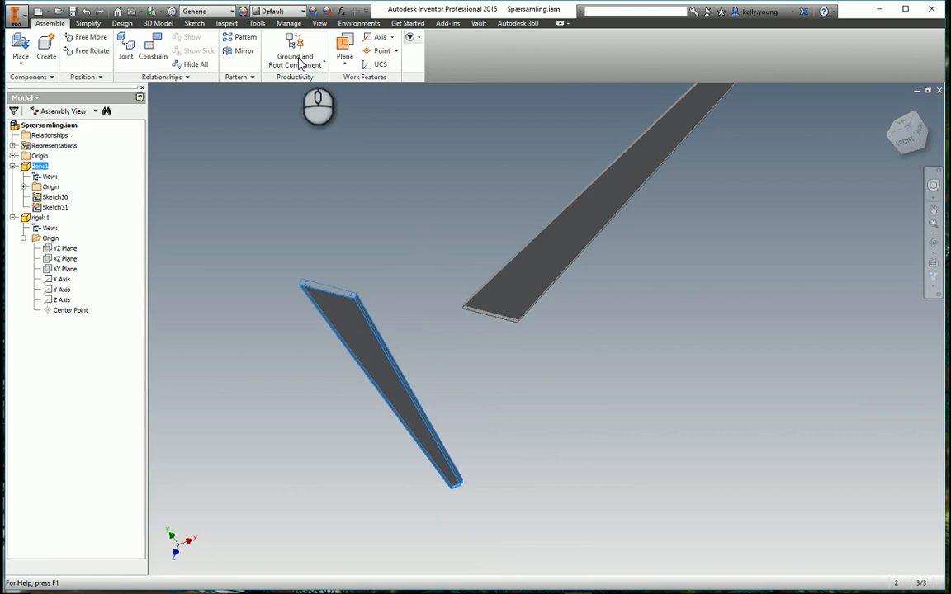
Ground Ben:1 and root it flush to the assembly origin planes
{"action": "left_click", "coordinate": [295, 51]}
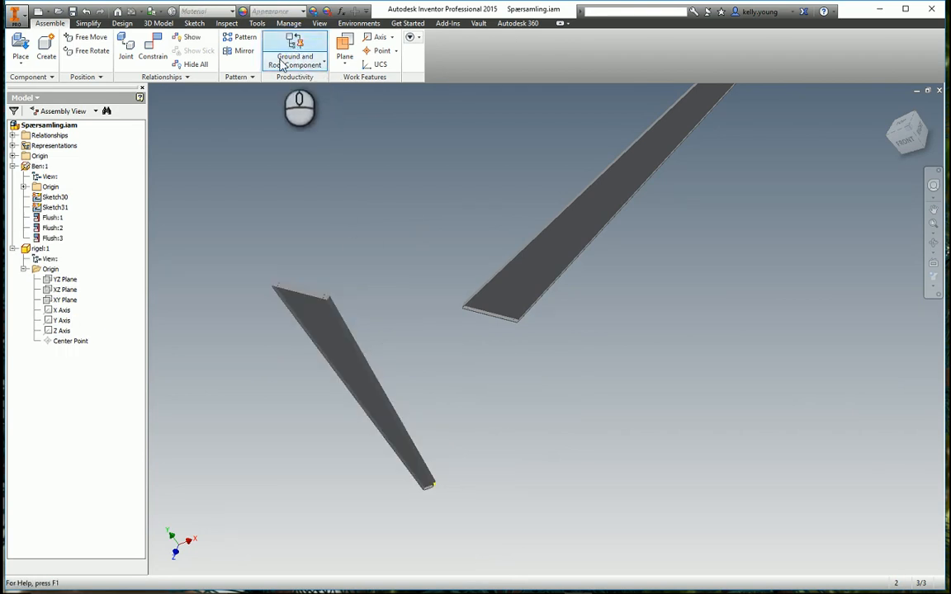
{"action": "left_click", "coordinate": [295, 61]}
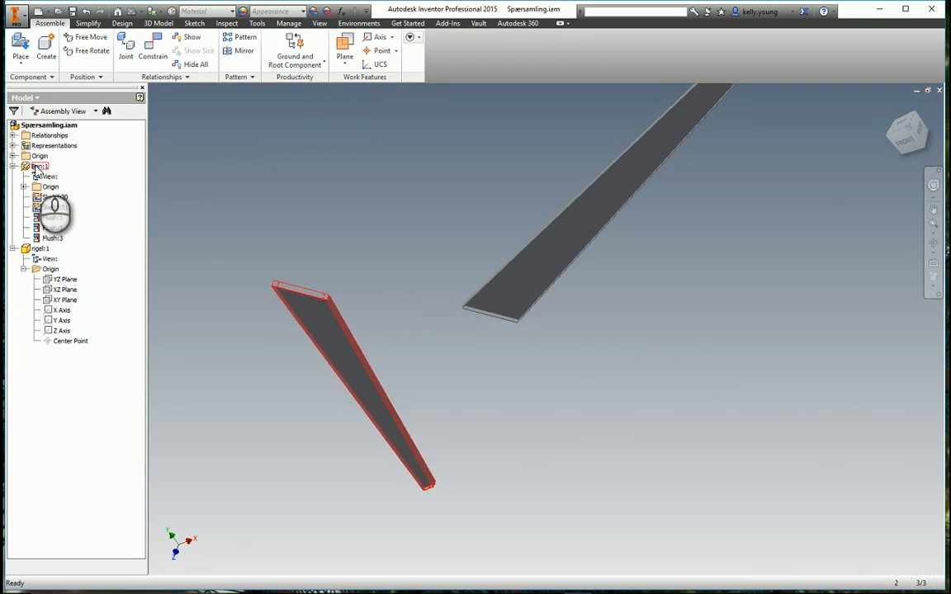
{"action": "right_click", "coordinate": [41, 166]}
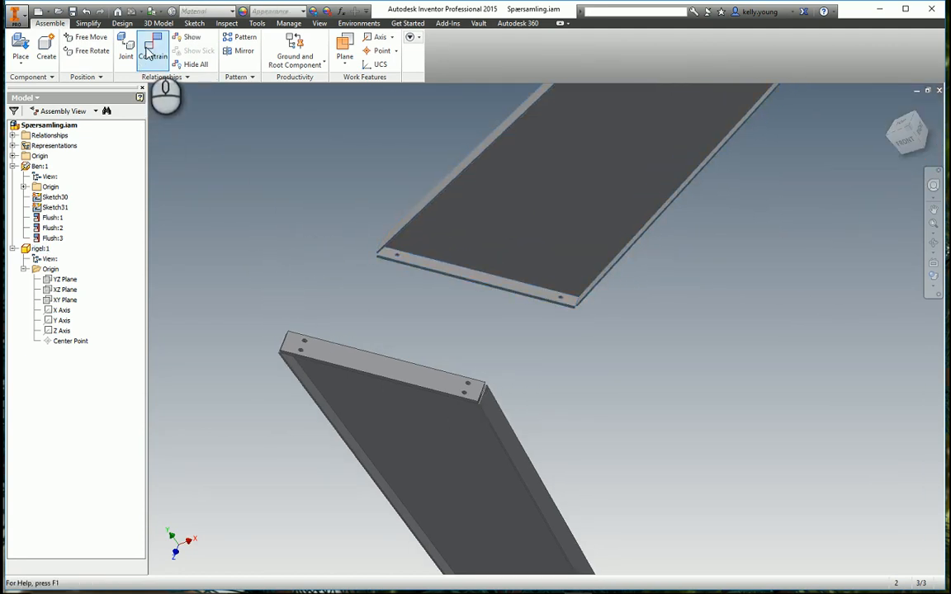
Mate Ben's mitred end face against rigel's matching mitred face
{"action": "left_click", "coordinate": [152, 46]}
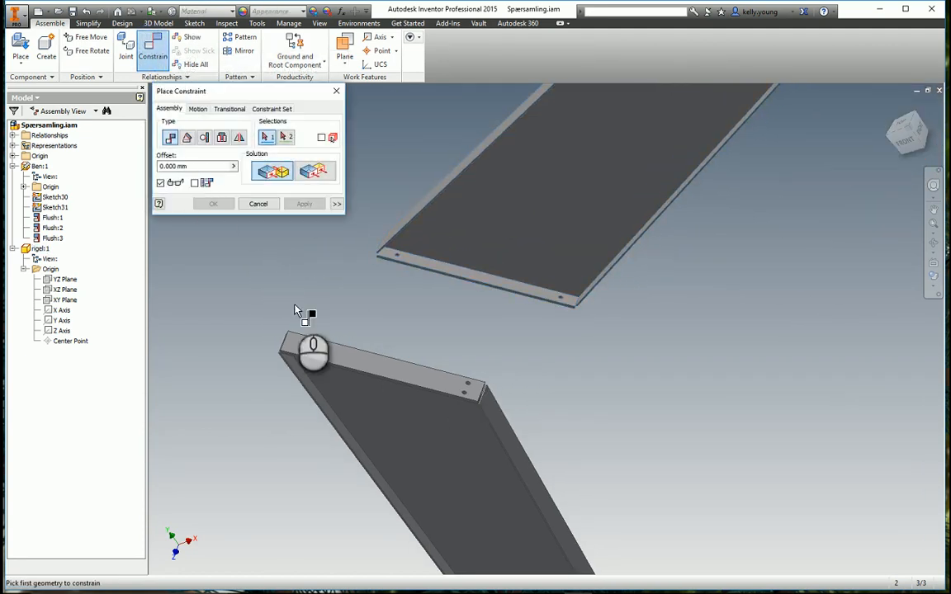
{"action": "left_click", "coordinate": [311, 353]}
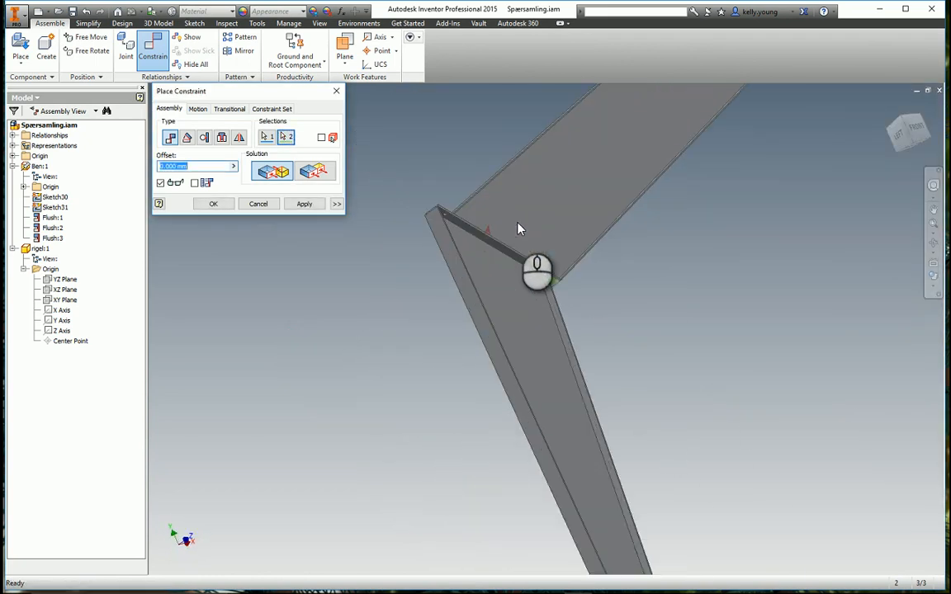
{"action": "left_click", "coordinate": [213, 203]}
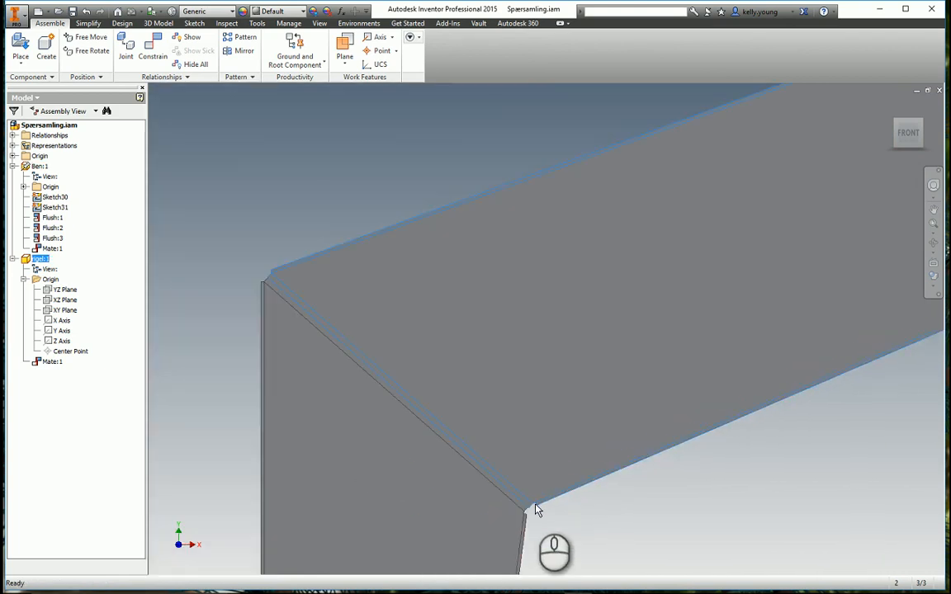
Add two flush constraints aligning rigel's side faces with Ben's at the corner
{"action": "left_click_drag", "start_coordinate": [537, 509], "coordinate": [283, 264]}
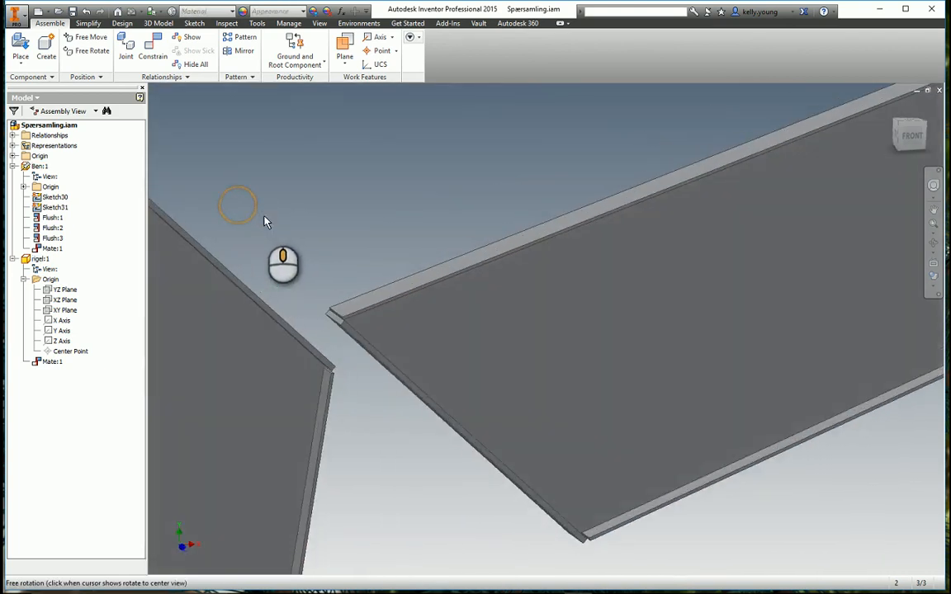
{"action": "left_click", "coordinate": [153, 45]}
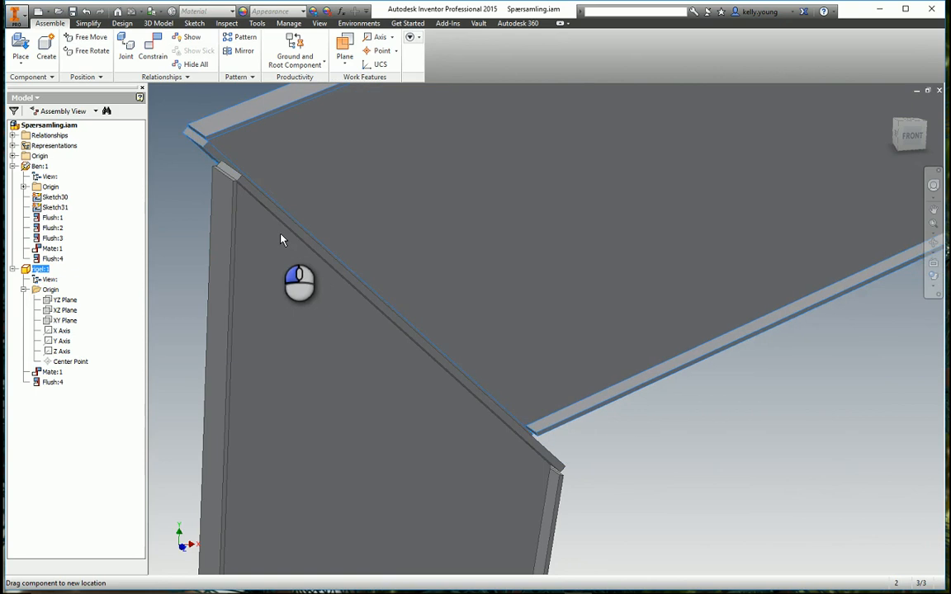
{"action": "left_click", "coordinate": [149, 43]}
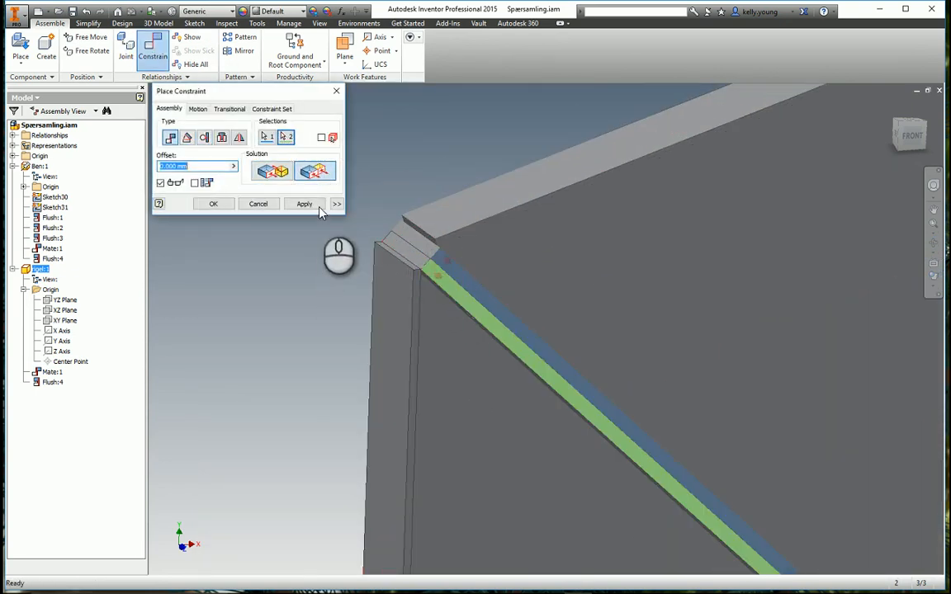
{"action": "left_click", "coordinate": [304, 204]}
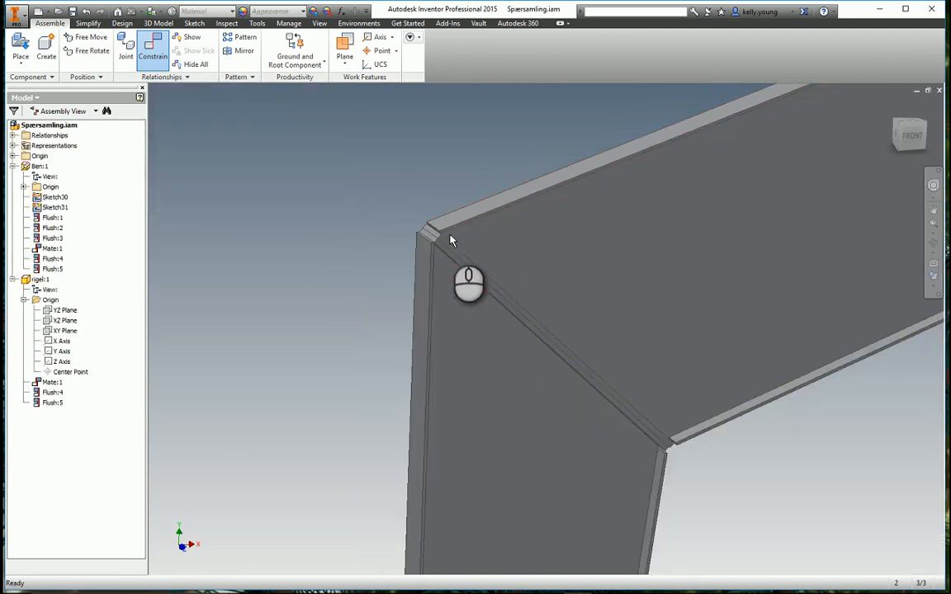